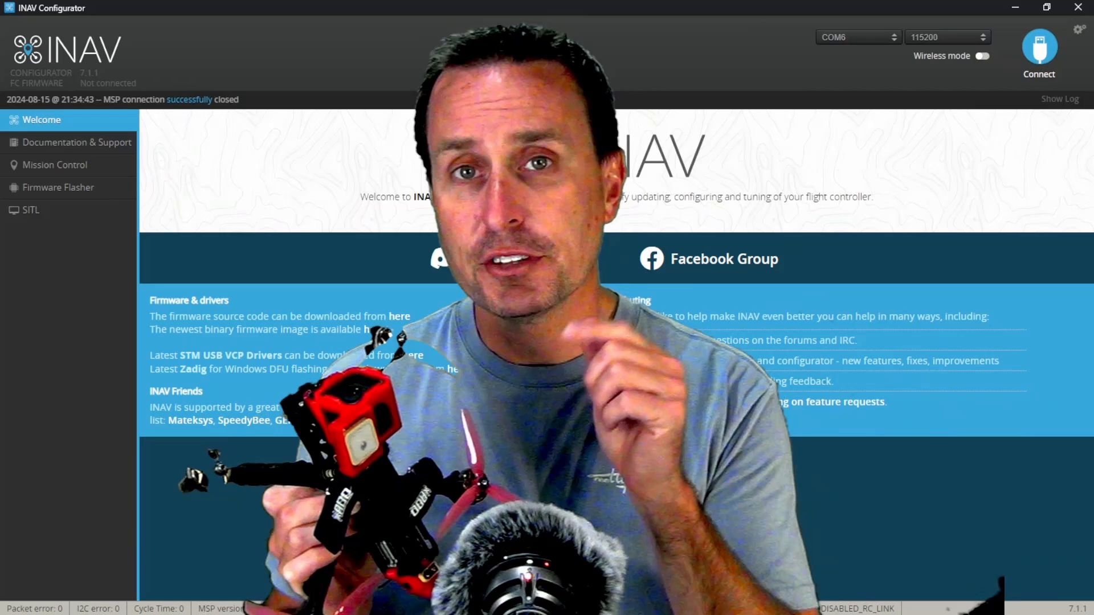
- Connect INAV Configurator to the flight controller on COM6
{"action": "left_click", "coordinate": [1039, 49]}
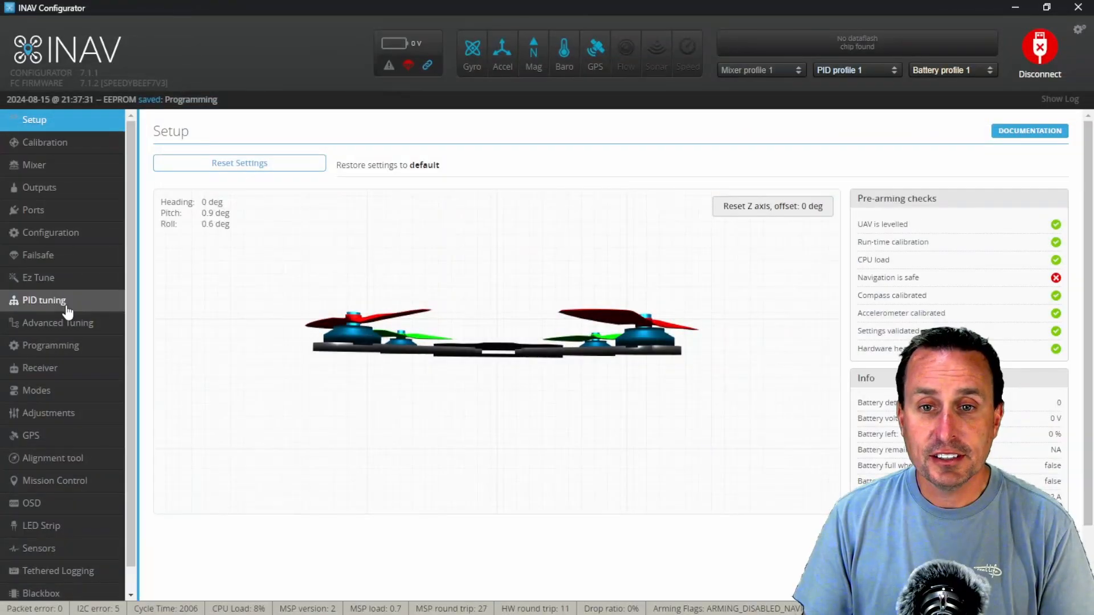
{"action": "mouse_move", "coordinate": [51, 345]}
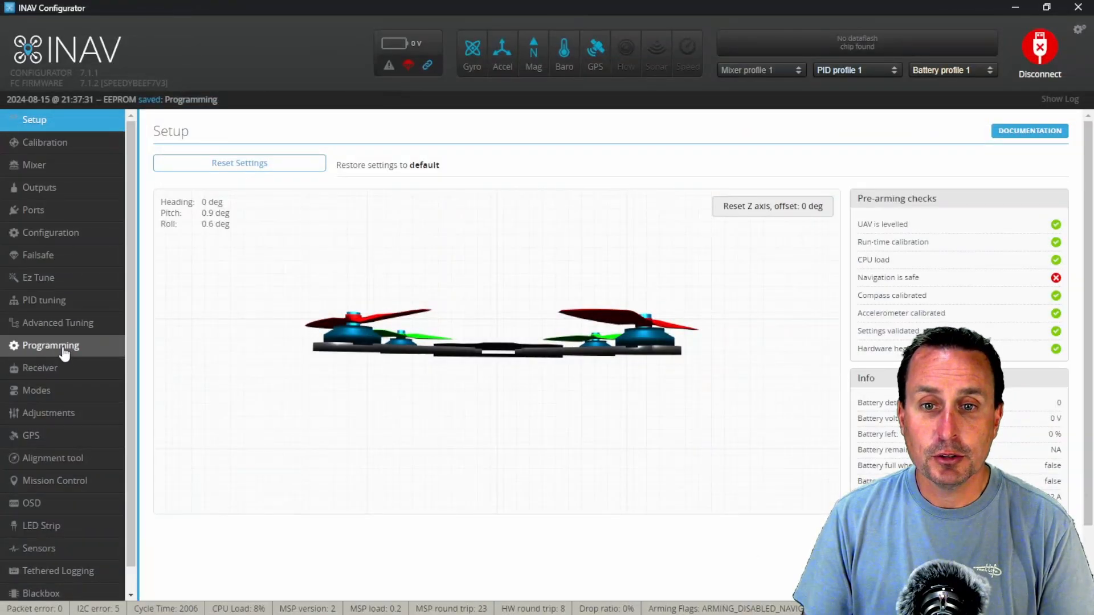
- On the Programming page, set logic condition 0's operation to Greater Than (A > B)
{"action": "left_click", "coordinate": [50, 345]}
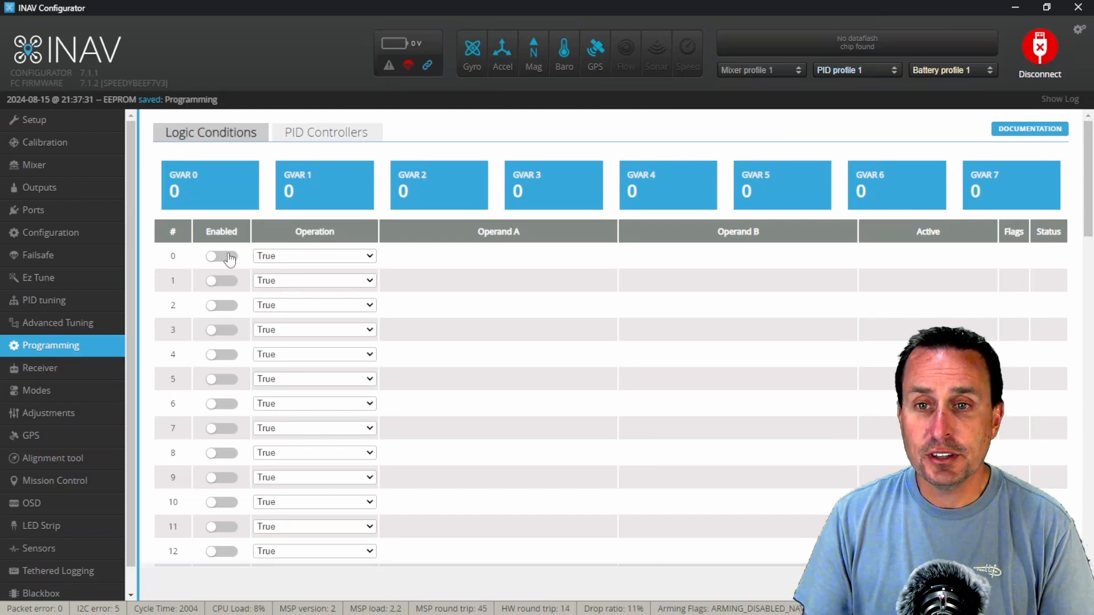
{"action": "mouse_move", "coordinate": [272, 264]}
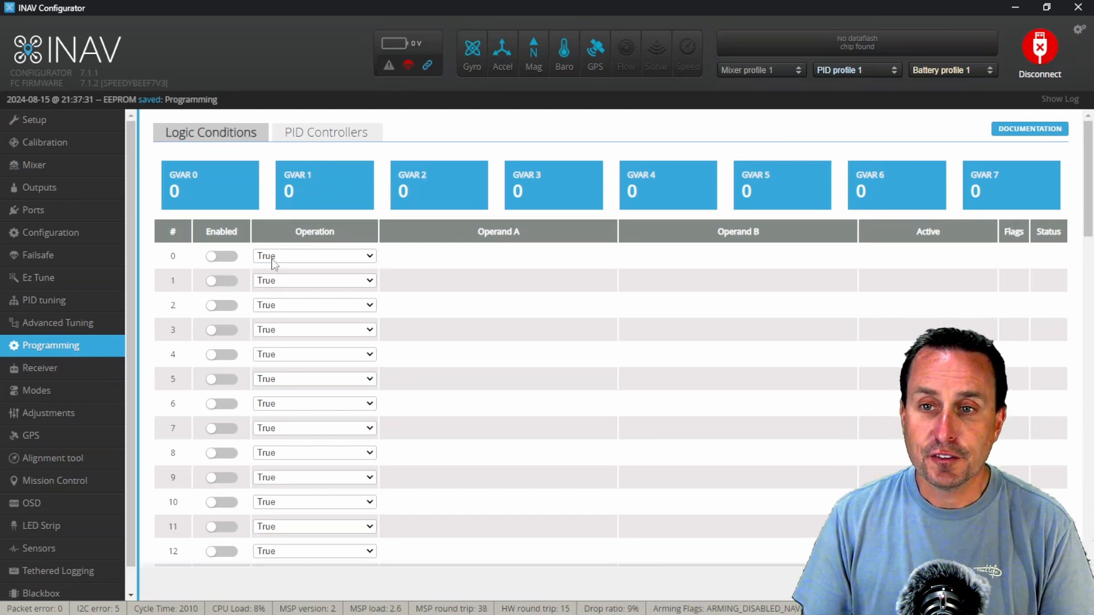
{"action": "left_click", "coordinate": [221, 256]}
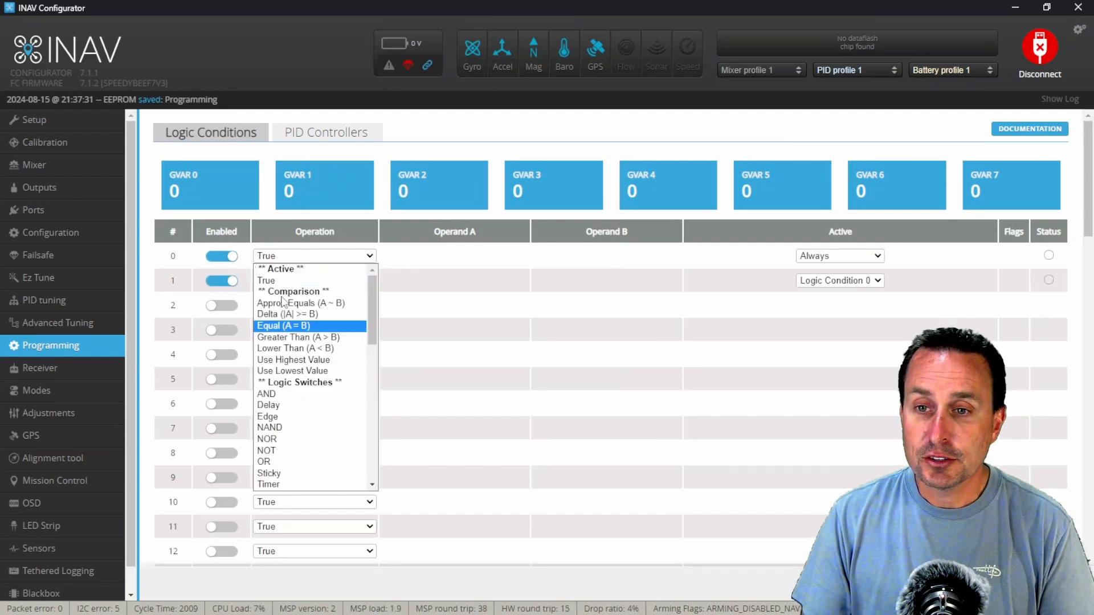
{"action": "mouse_move", "coordinate": [311, 370]}
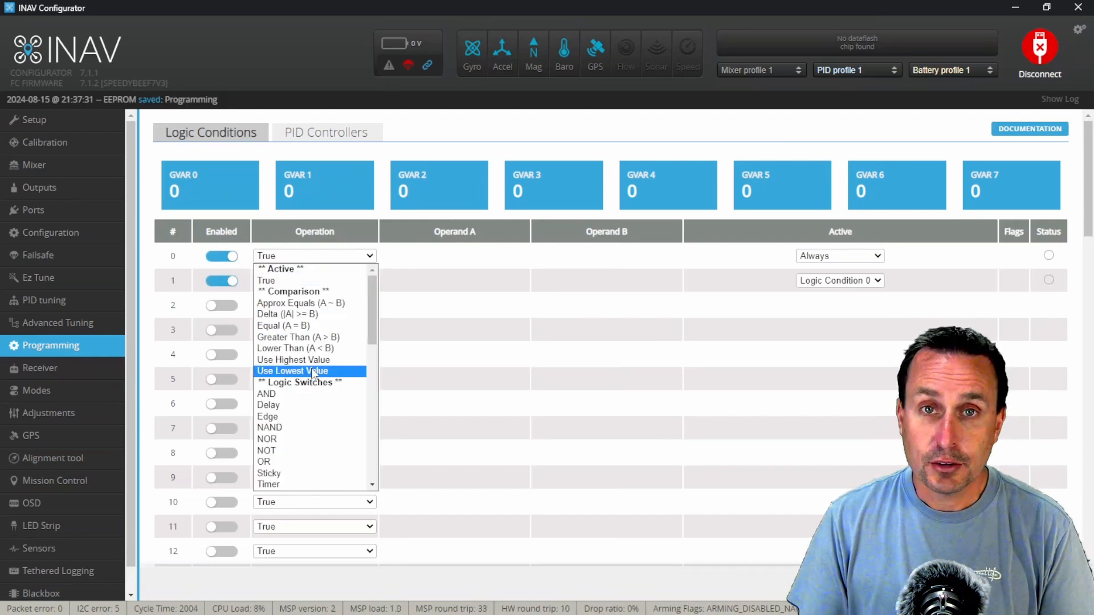
{"action": "mouse_move", "coordinate": [293, 360]}
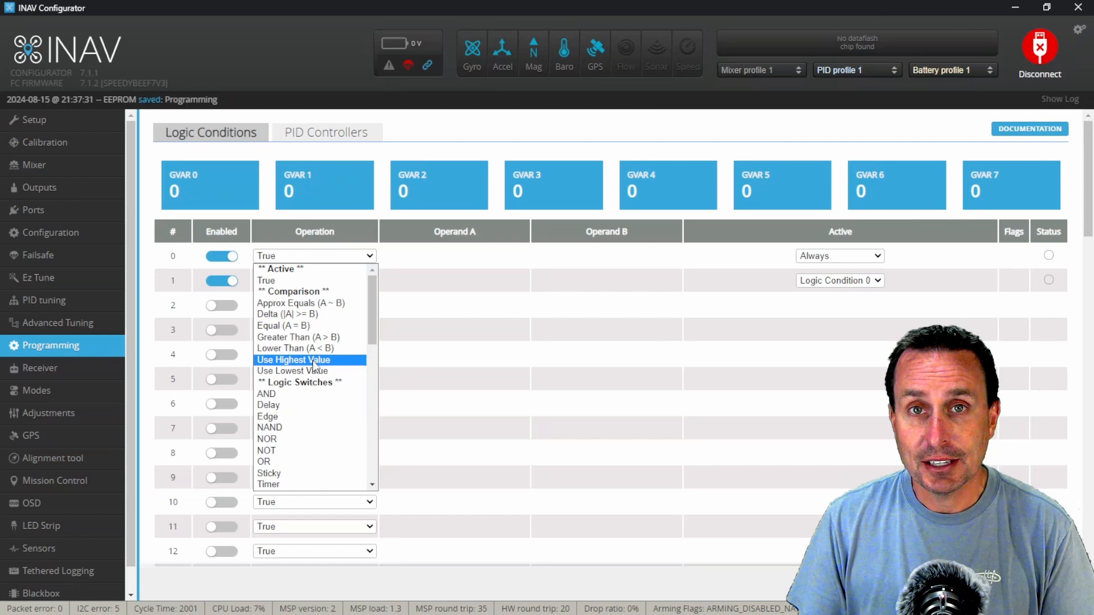
{"action": "mouse_move", "coordinate": [300, 314]}
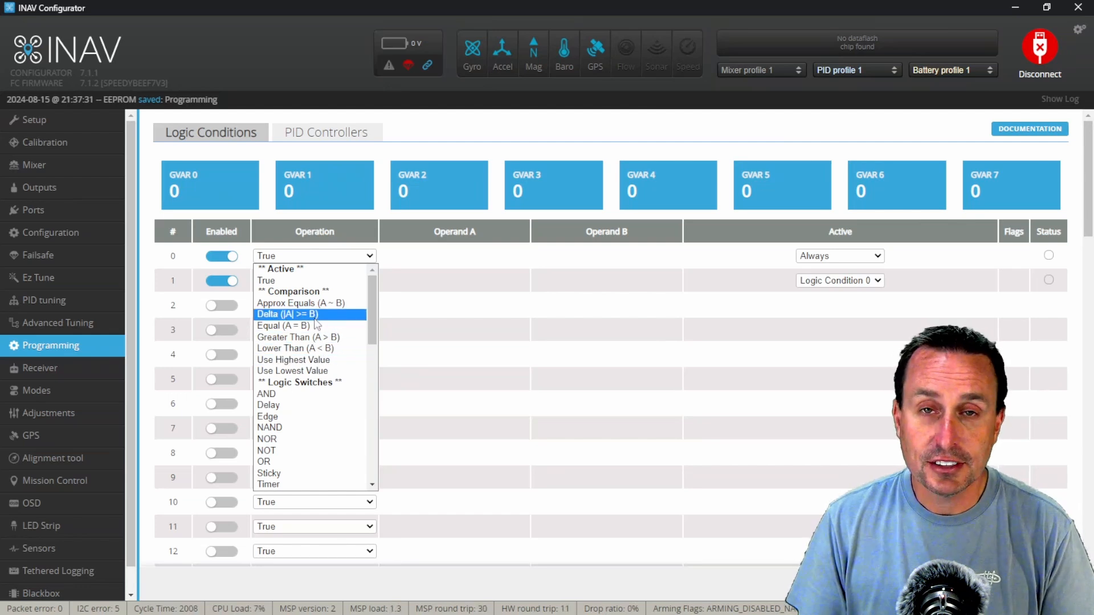
{"action": "mouse_move", "coordinate": [302, 326]}
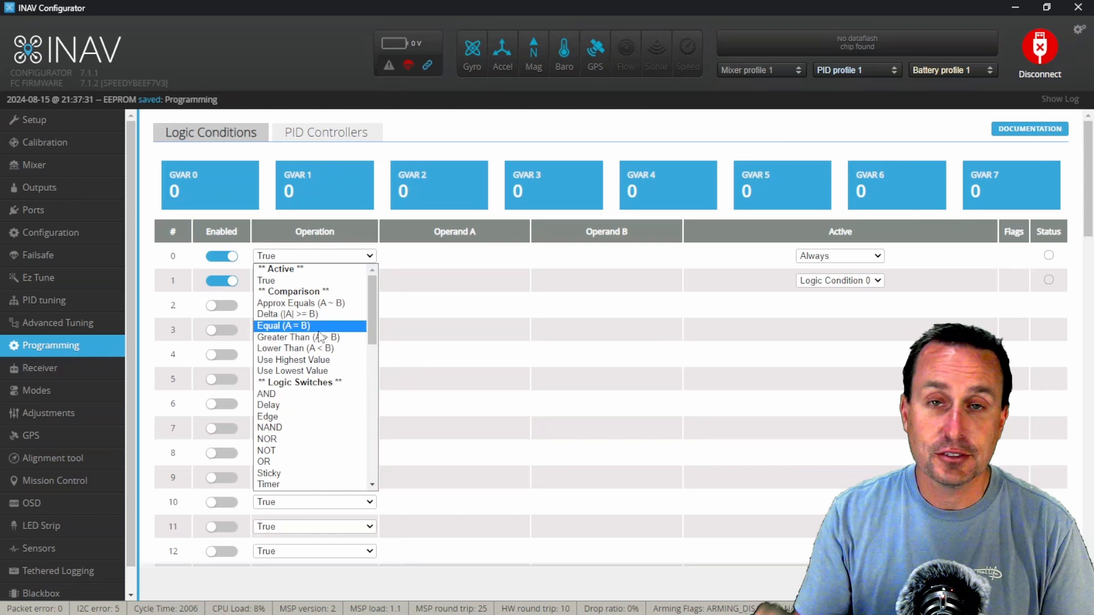
{"action": "mouse_move", "coordinate": [298, 338]}
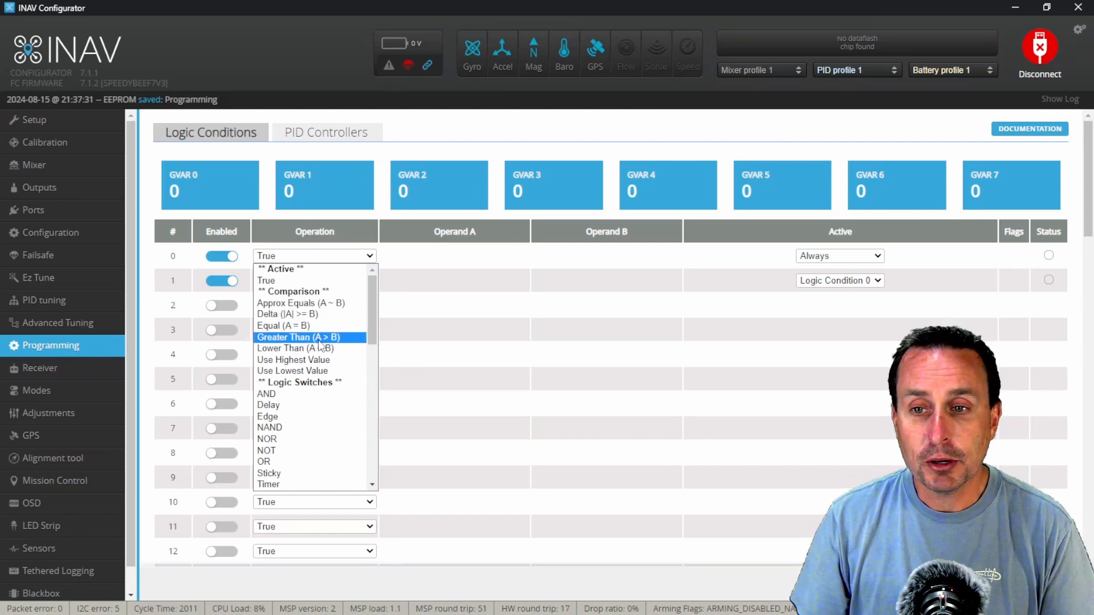
{"action": "mouse_move", "coordinate": [285, 342]}
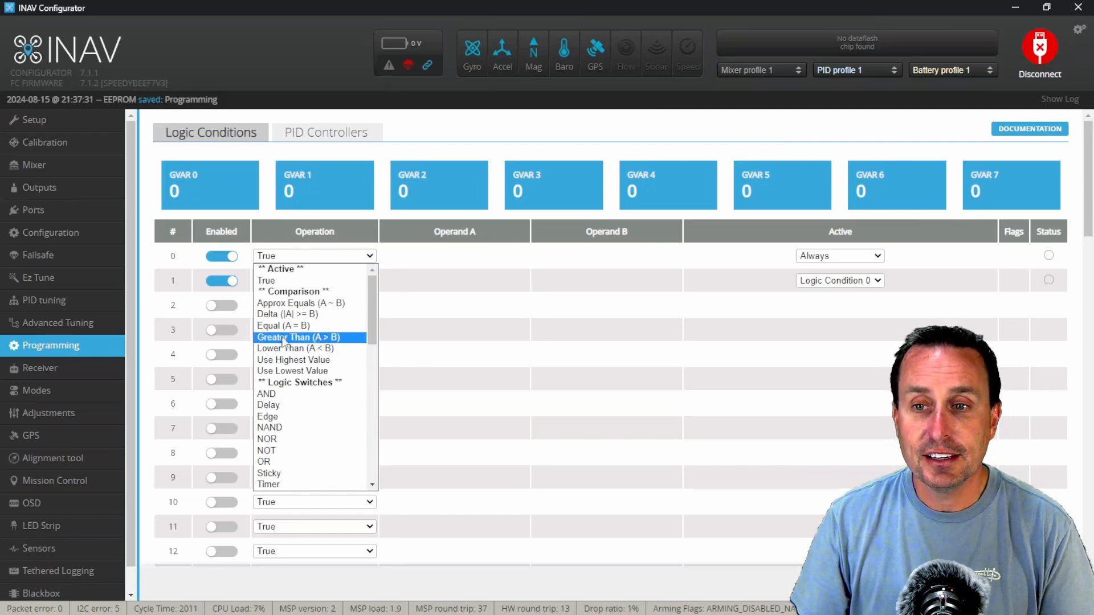
{"action": "left_click", "coordinate": [298, 337]}
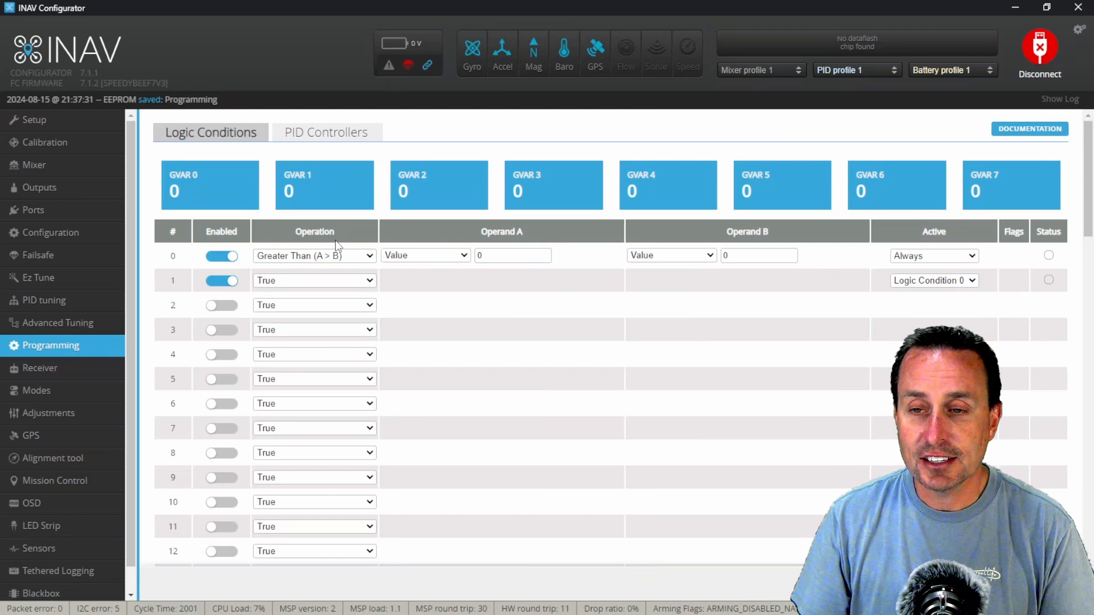
{"action": "mouse_move", "coordinate": [188, 270]}
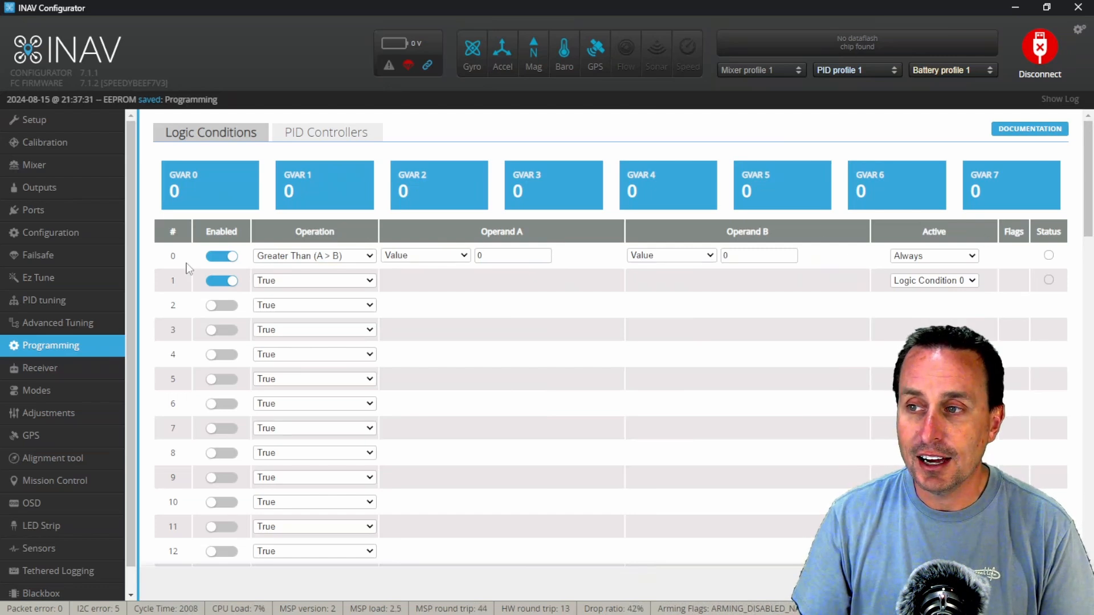
{"action": "mouse_move", "coordinate": [512, 247]}
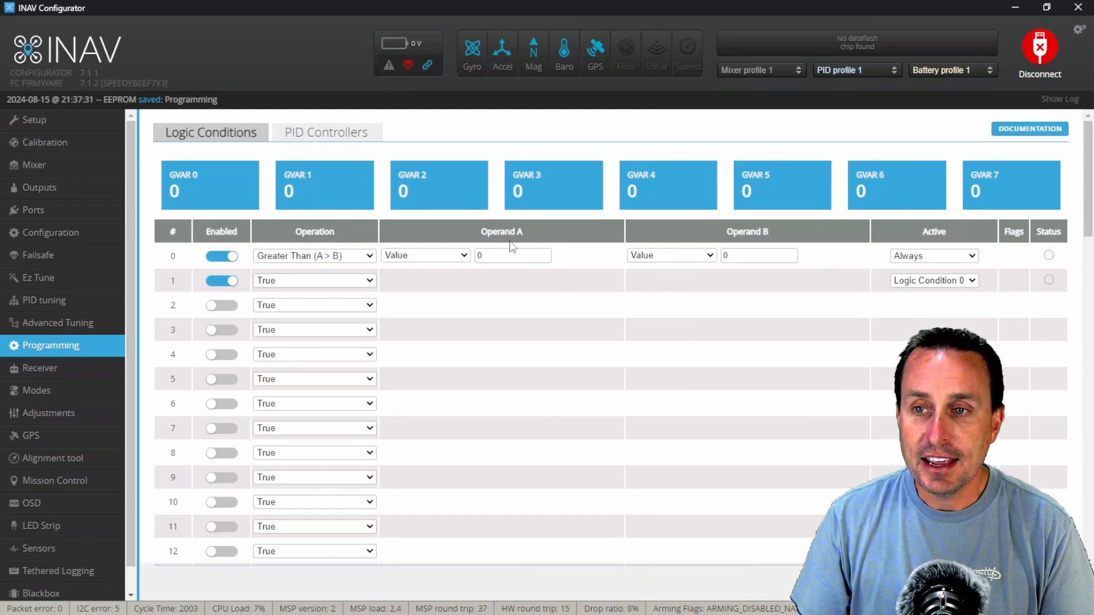
{"action": "mouse_move", "coordinate": [745, 240]}
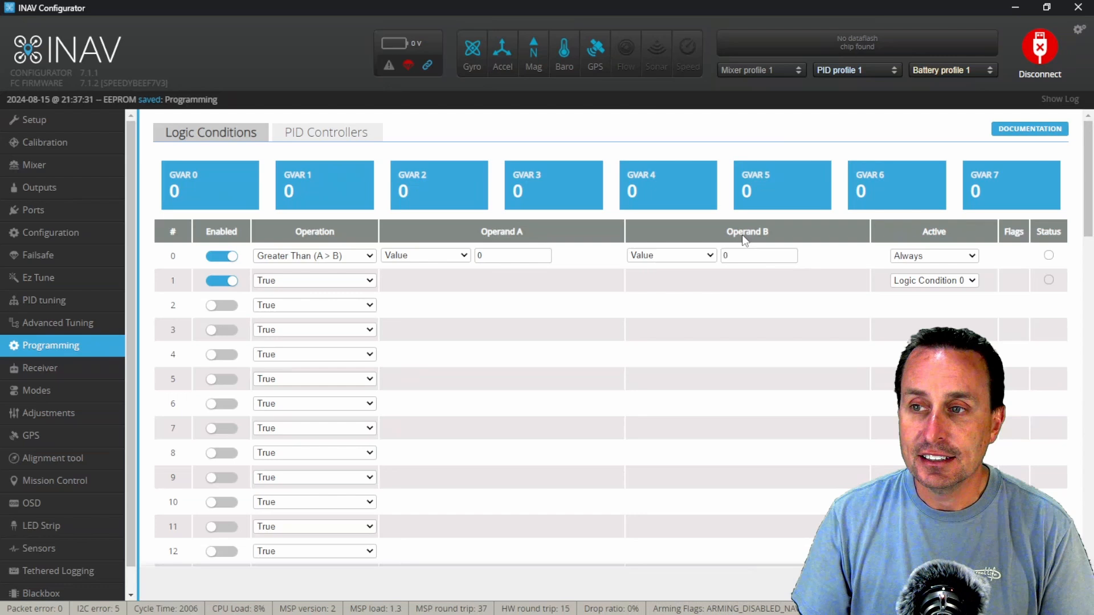
{"action": "mouse_move", "coordinate": [1070, 258]}
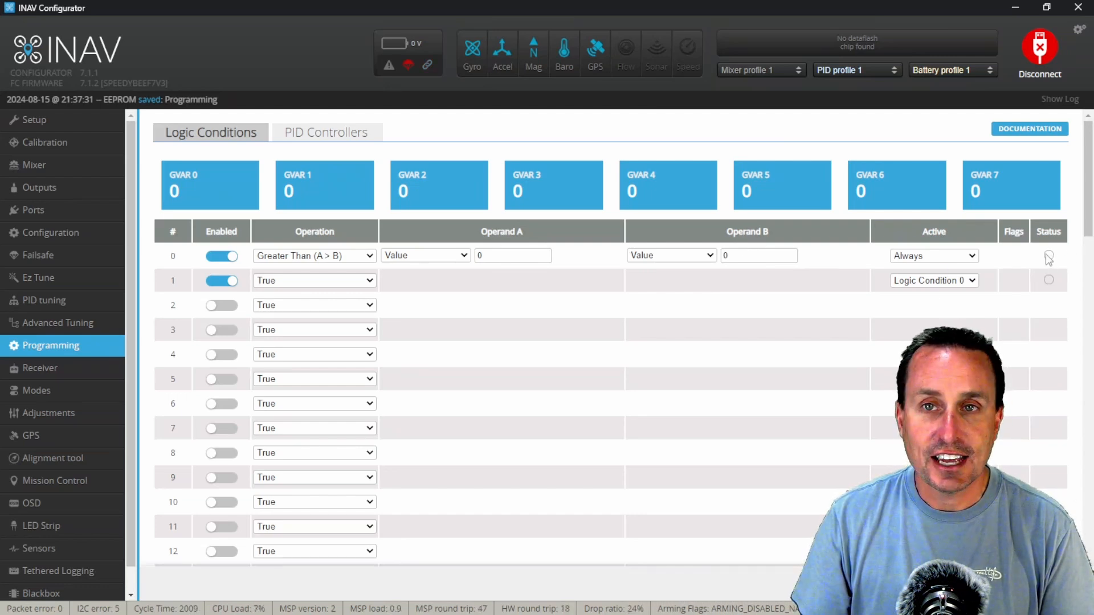
{"action": "mouse_move", "coordinate": [404, 280]}
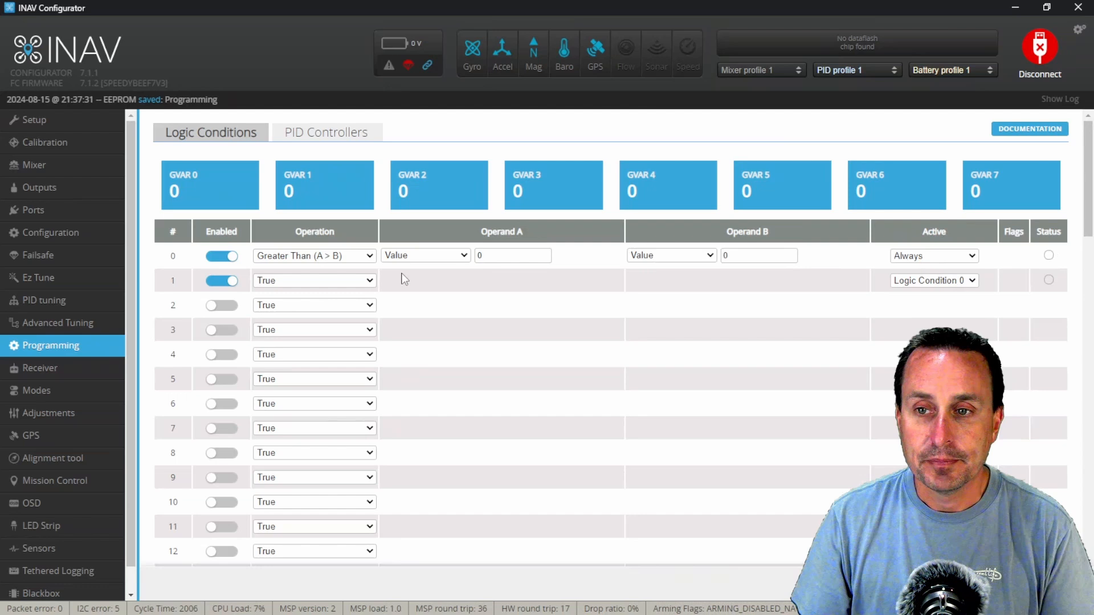
- Set condition 0's Operand A to Get RC Channel 1 and reopen the Programming page
{"action": "left_click", "coordinate": [424, 255]}
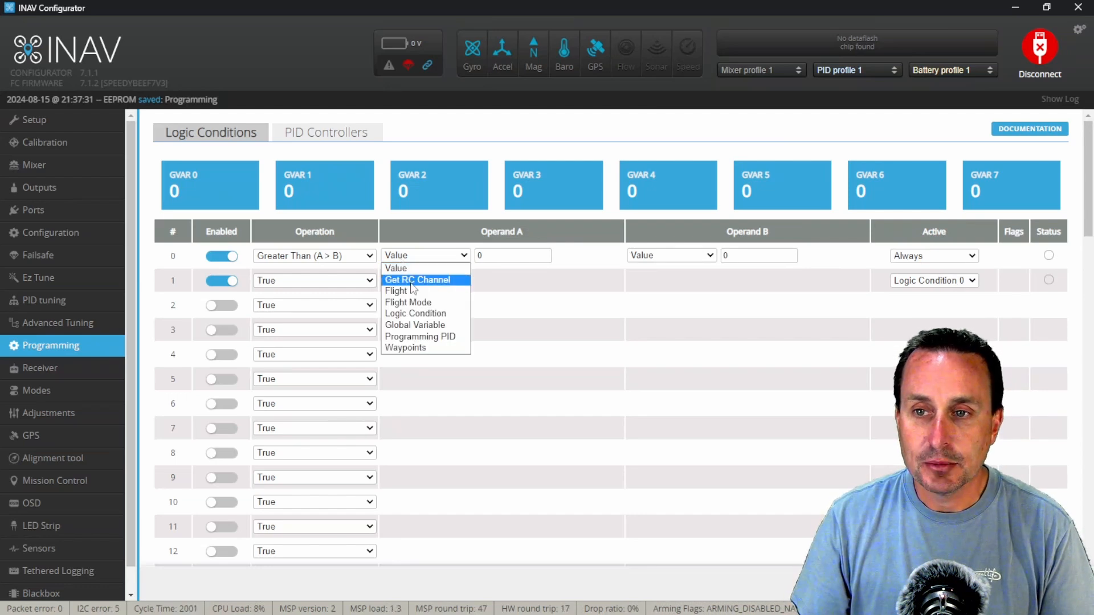
{"action": "left_click", "coordinate": [416, 280]}
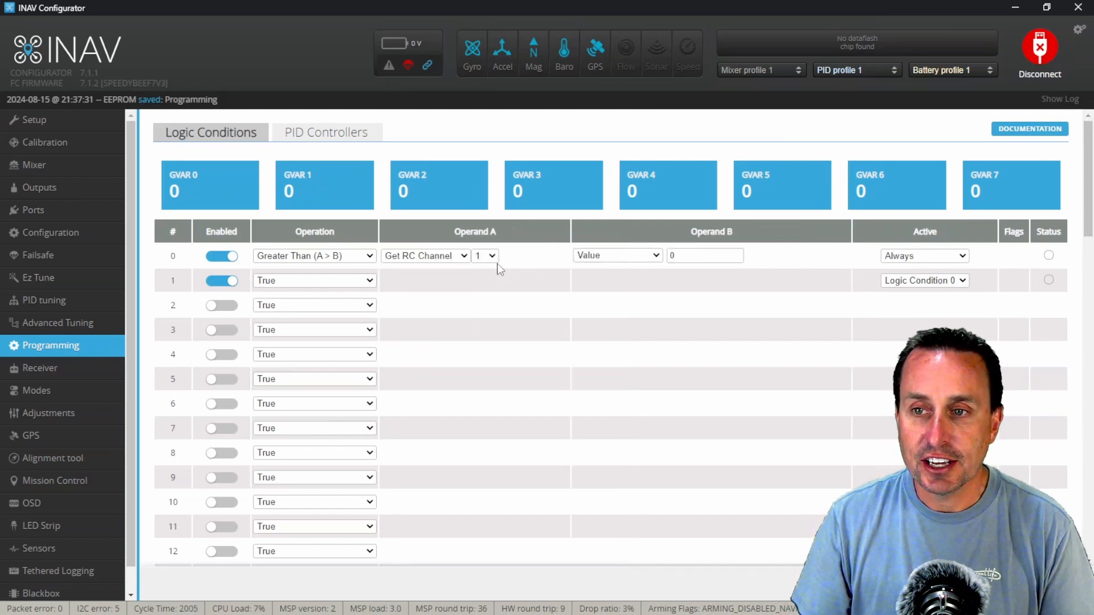
{"action": "left_click", "coordinate": [484, 255]}
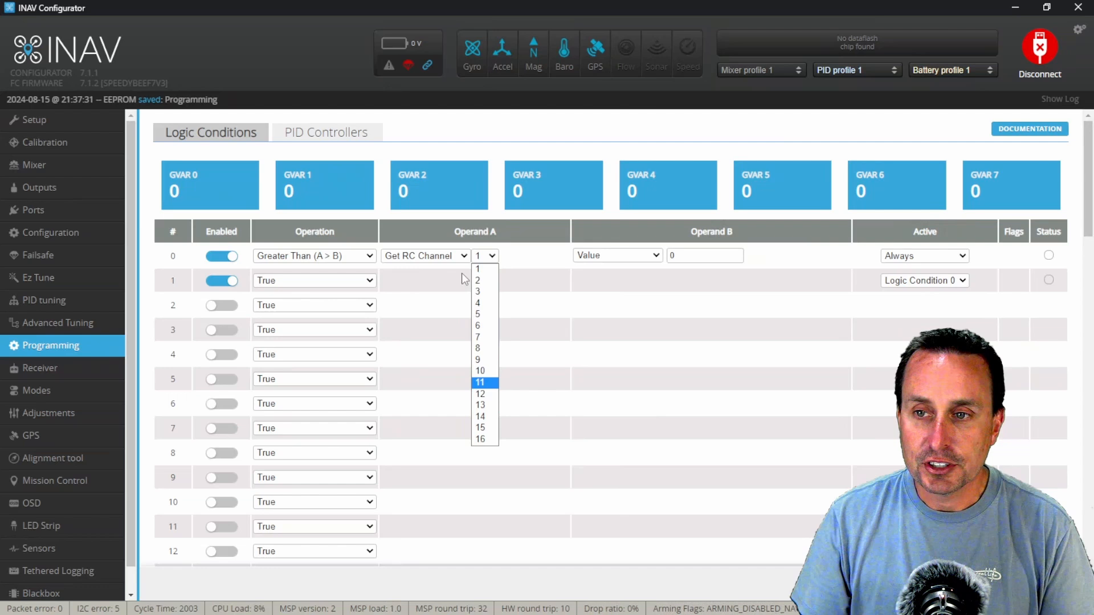
{"action": "left_click", "coordinate": [40, 368]}
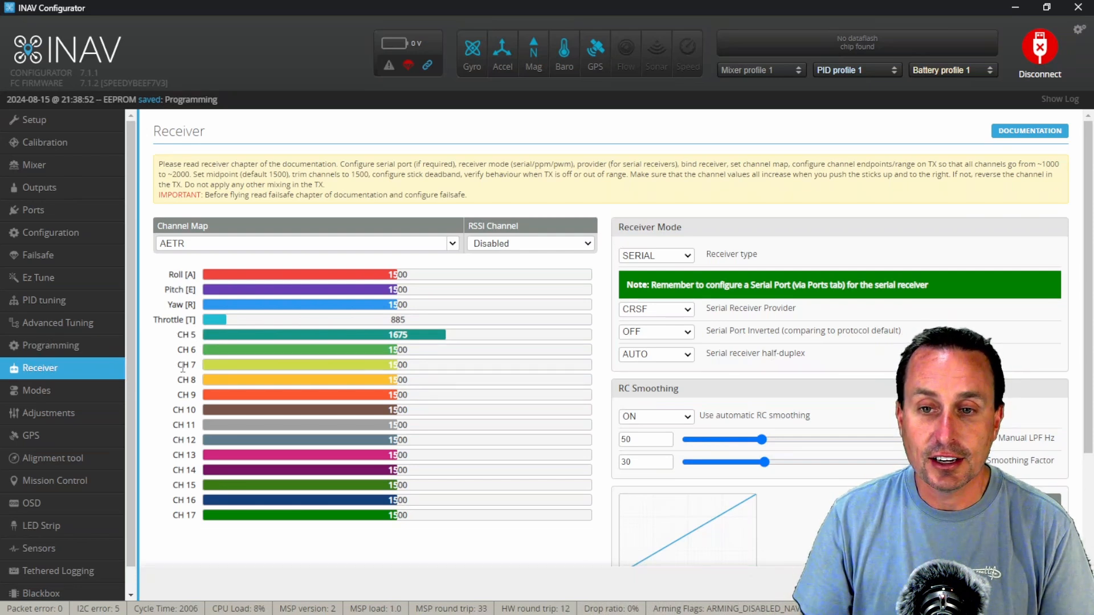
{"action": "left_click", "coordinate": [50, 345]}
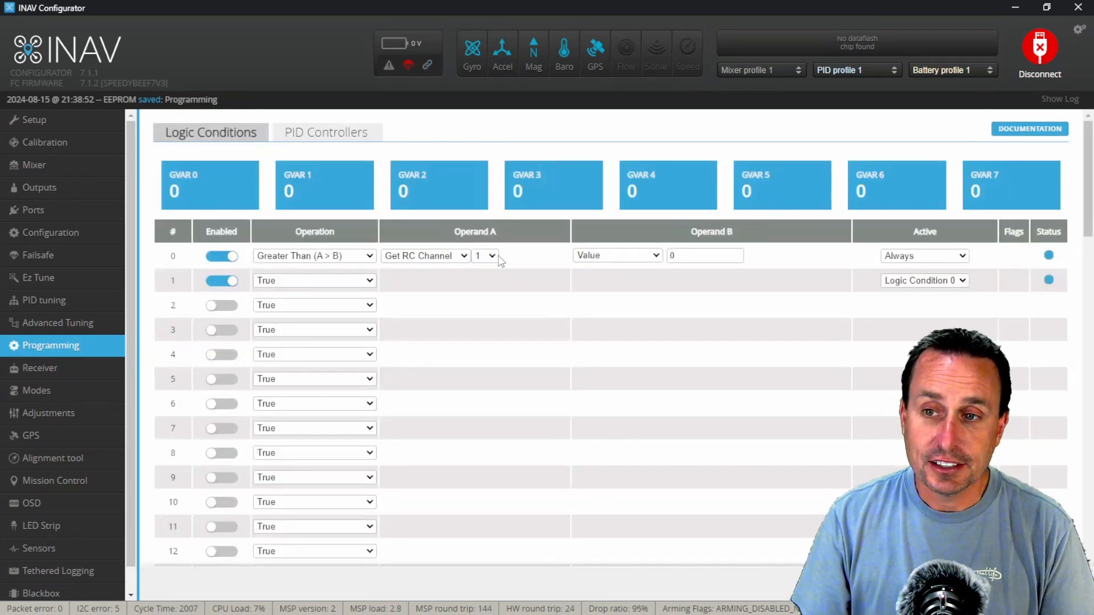
- Set condition 0 to compare RC channel 6 against the value 1600
{"action": "left_click", "coordinate": [485, 256]}
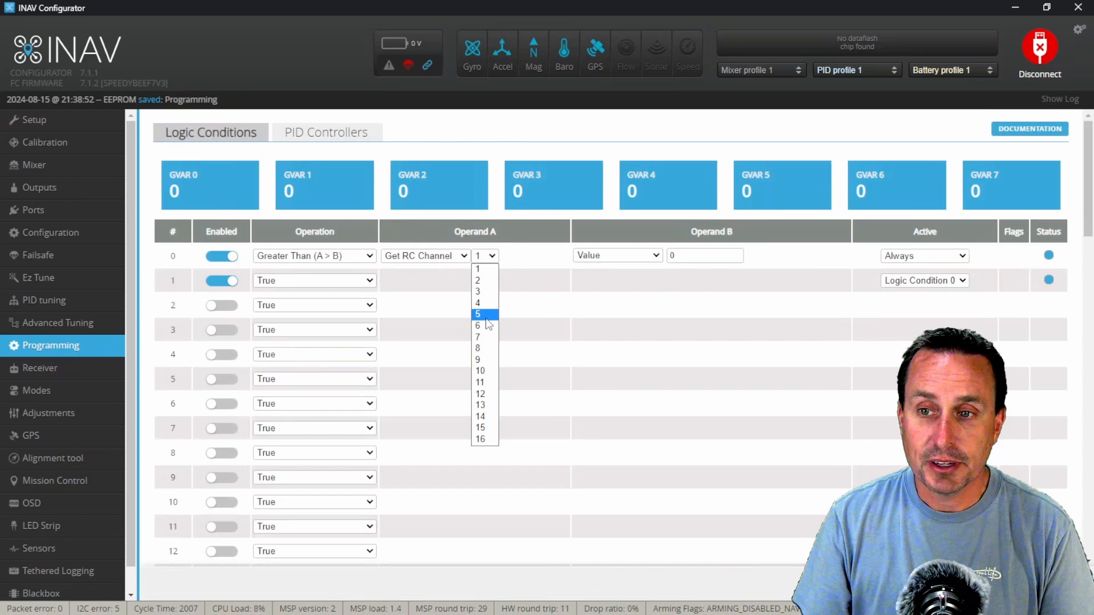
{"action": "mouse_move", "coordinate": [479, 326]}
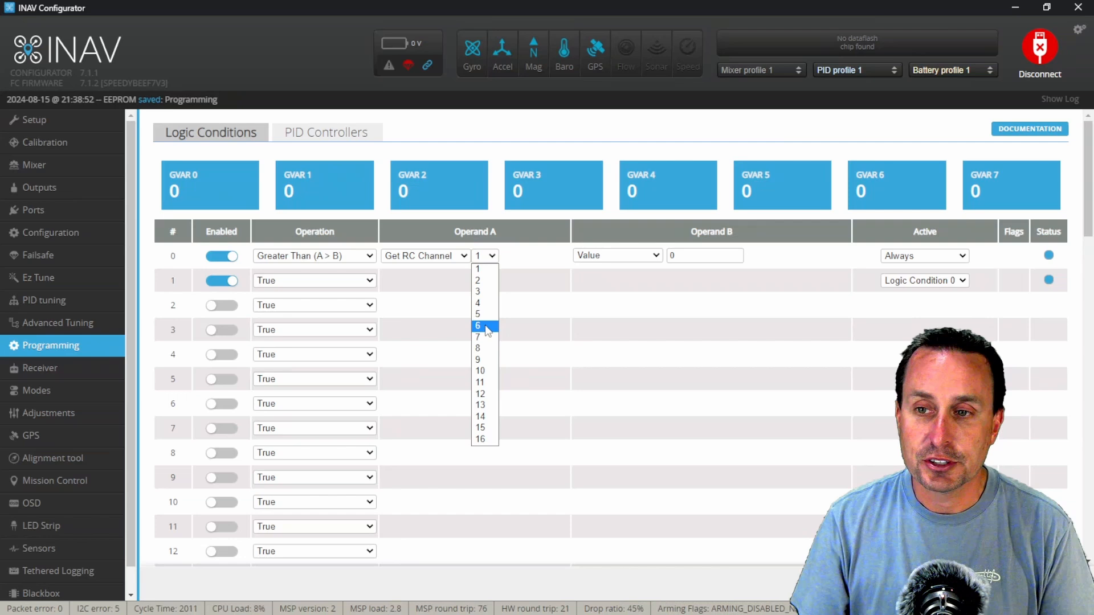
{"action": "left_click", "coordinate": [477, 327]}
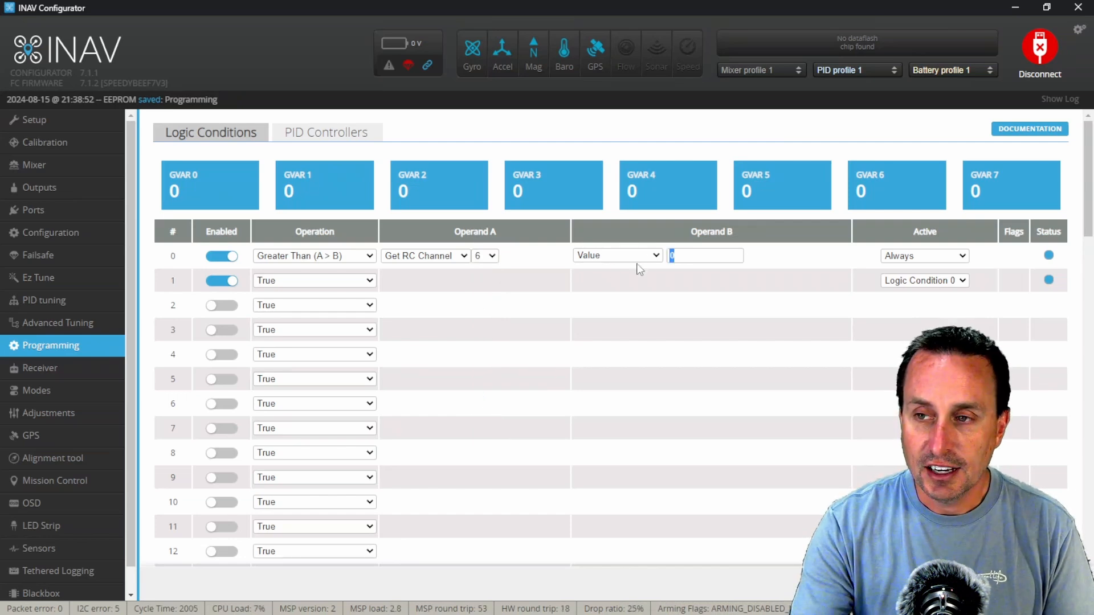
{"action": "type", "text": "1600"}
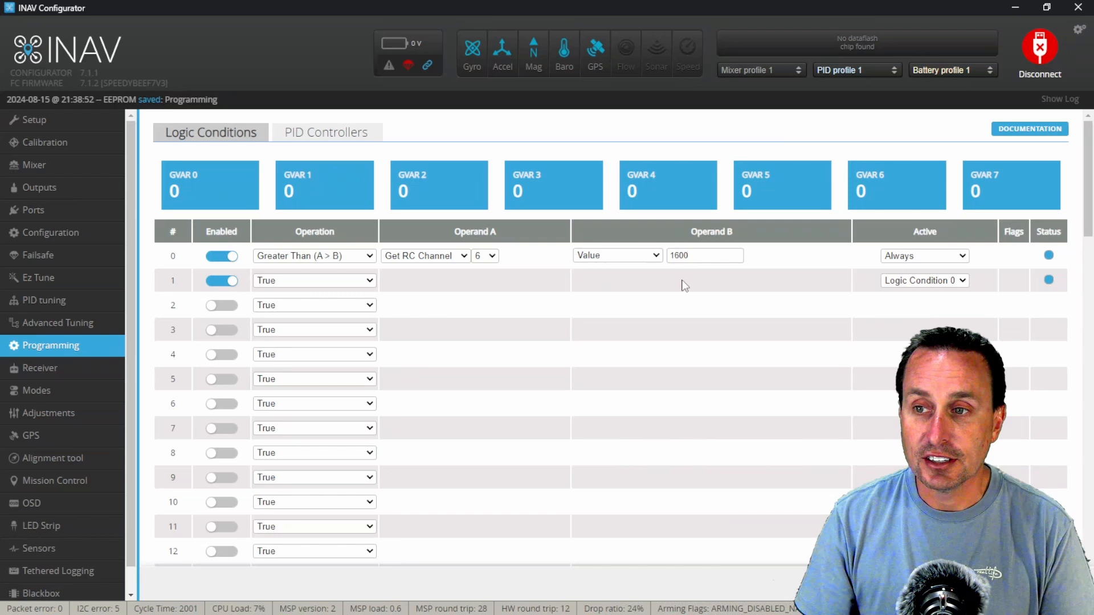
{"action": "mouse_move", "coordinate": [928, 265]}
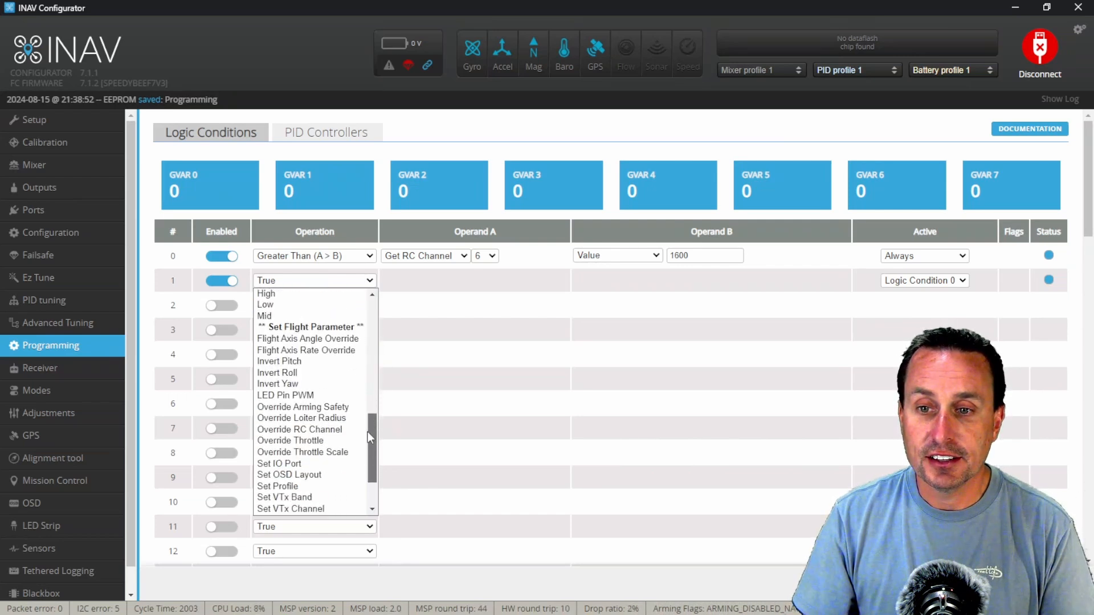
- Give condition 1 the Override Arming Safety operation with activation set to Always
{"action": "left_click", "coordinate": [302, 407]}
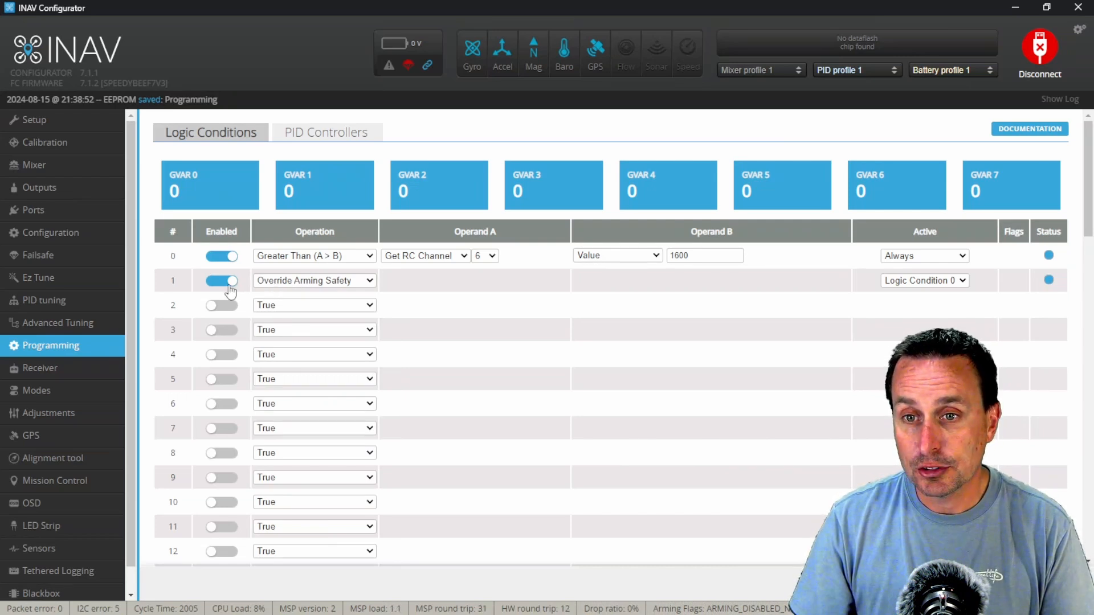
{"action": "left_click", "coordinate": [924, 280]}
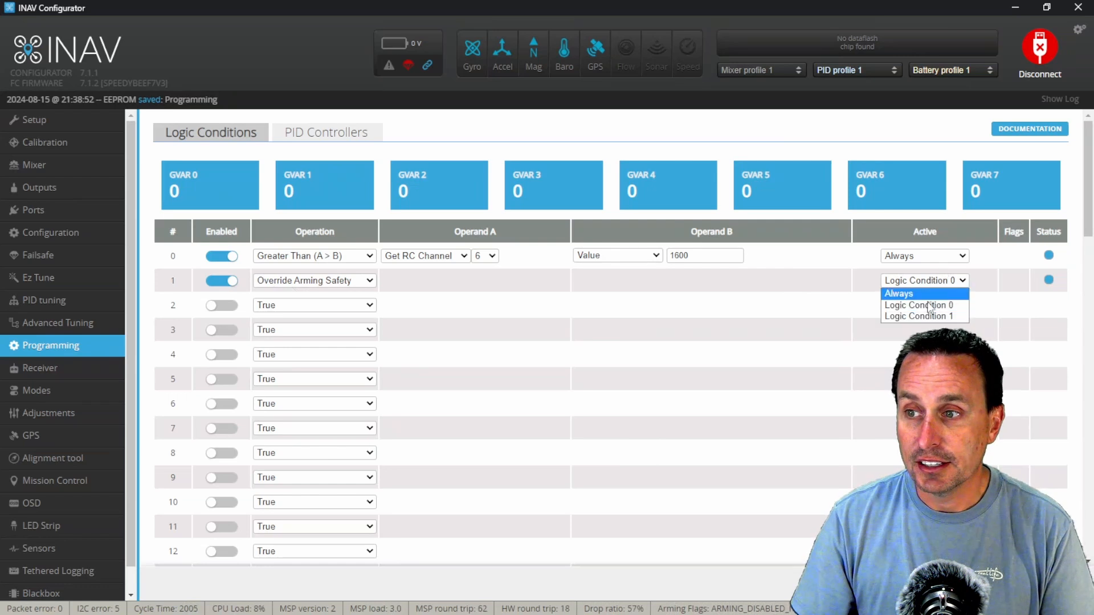
{"action": "left_click", "coordinate": [898, 293]}
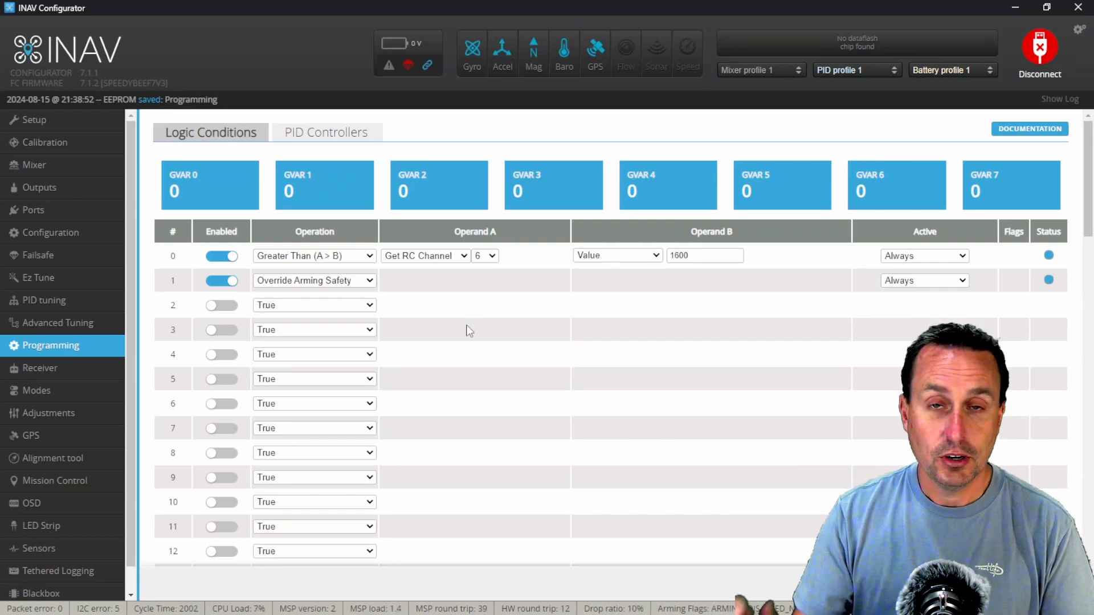
{"action": "mouse_move", "coordinate": [435, 329]}
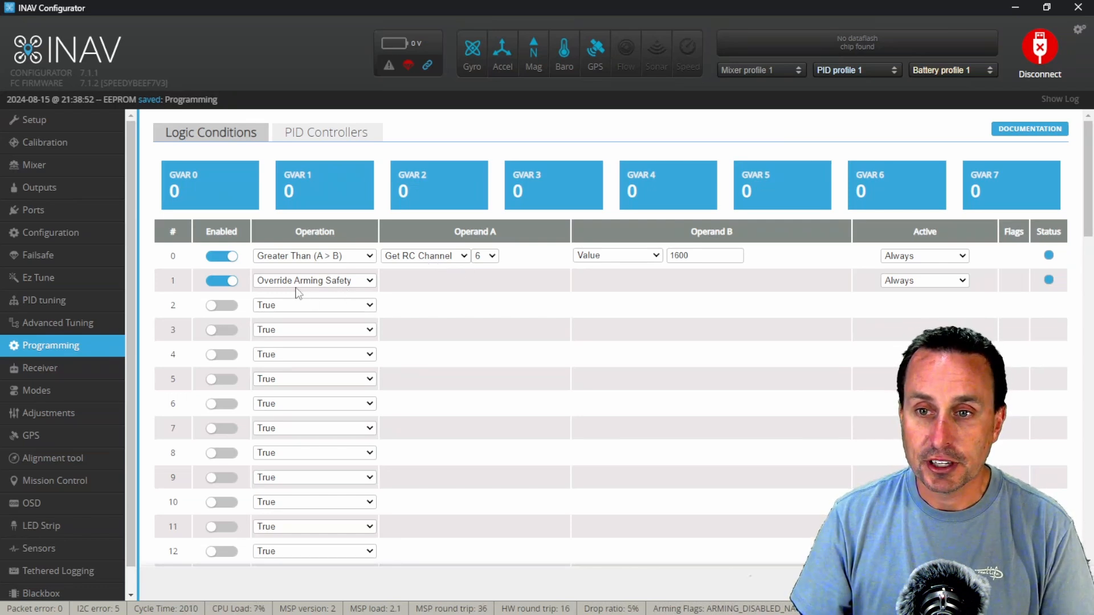
{"action": "mouse_move", "coordinate": [351, 287]}
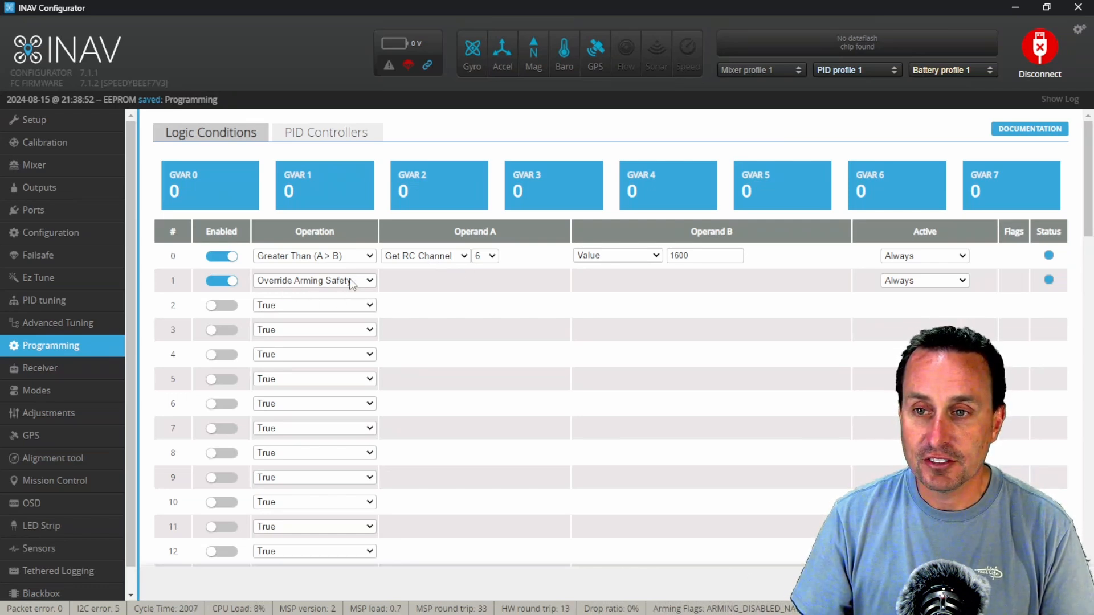
- Set condition 1's Active dropdown to Logic Condition 0
{"action": "left_click", "coordinate": [923, 280]}
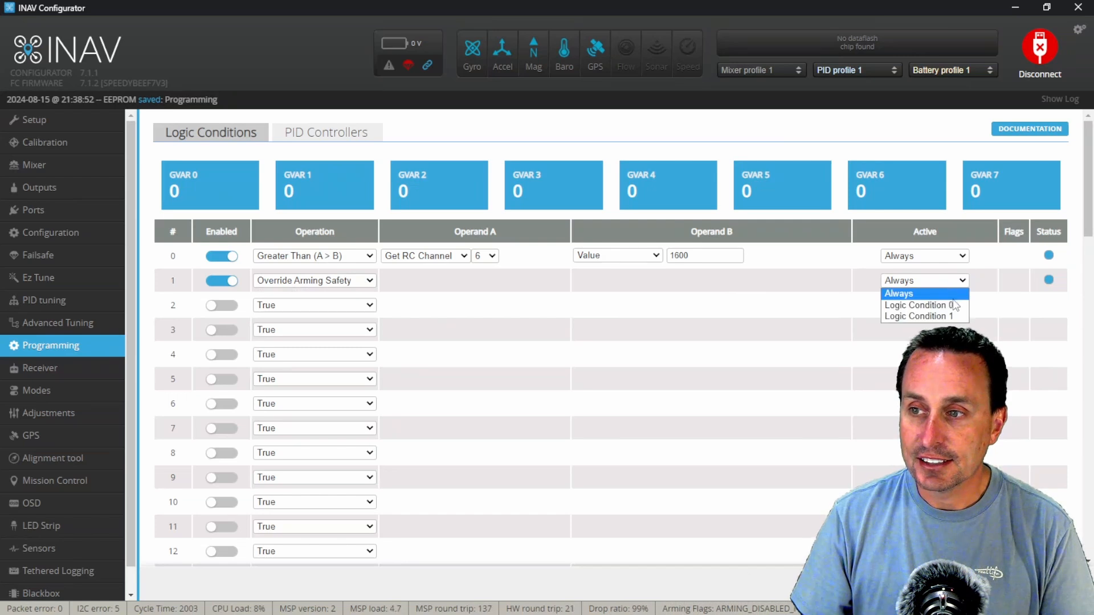
{"action": "left_click", "coordinate": [921, 305]}
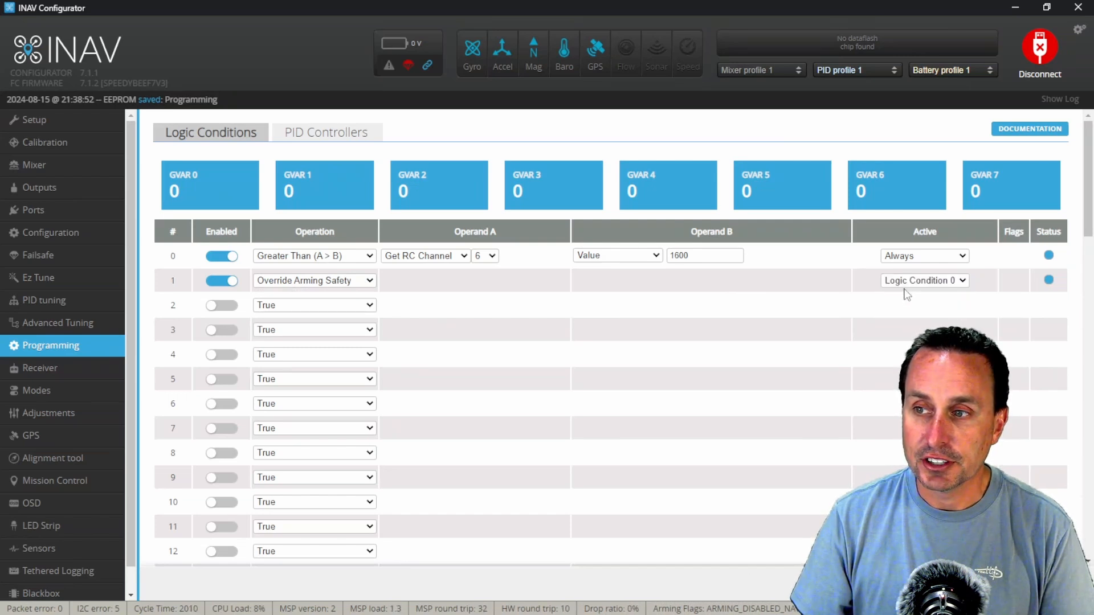
{"action": "mouse_move", "coordinate": [178, 265]}
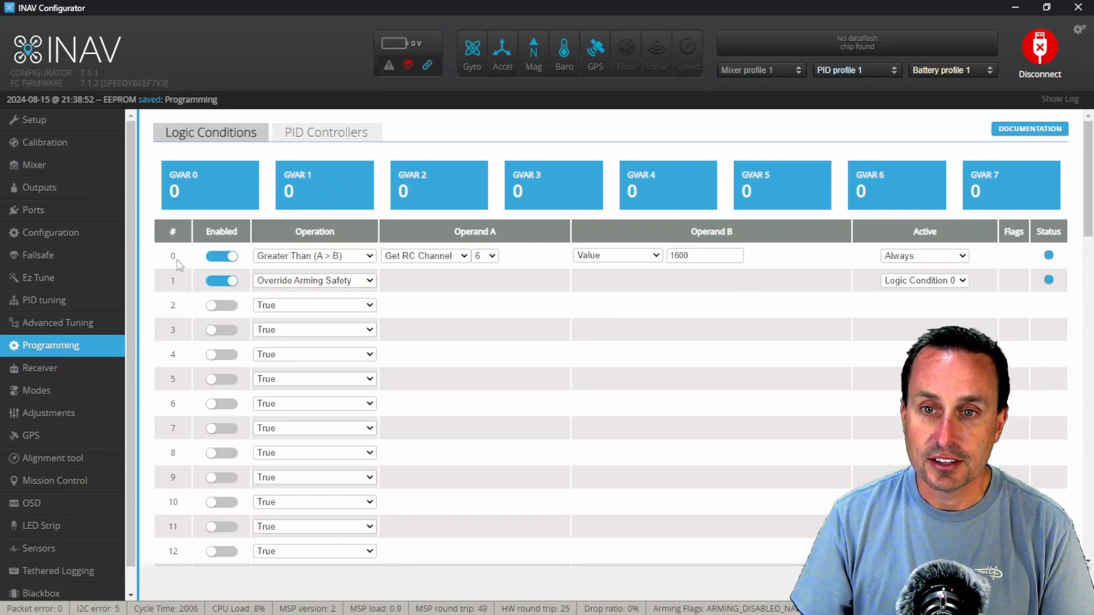
{"action": "mouse_move", "coordinate": [272, 268]}
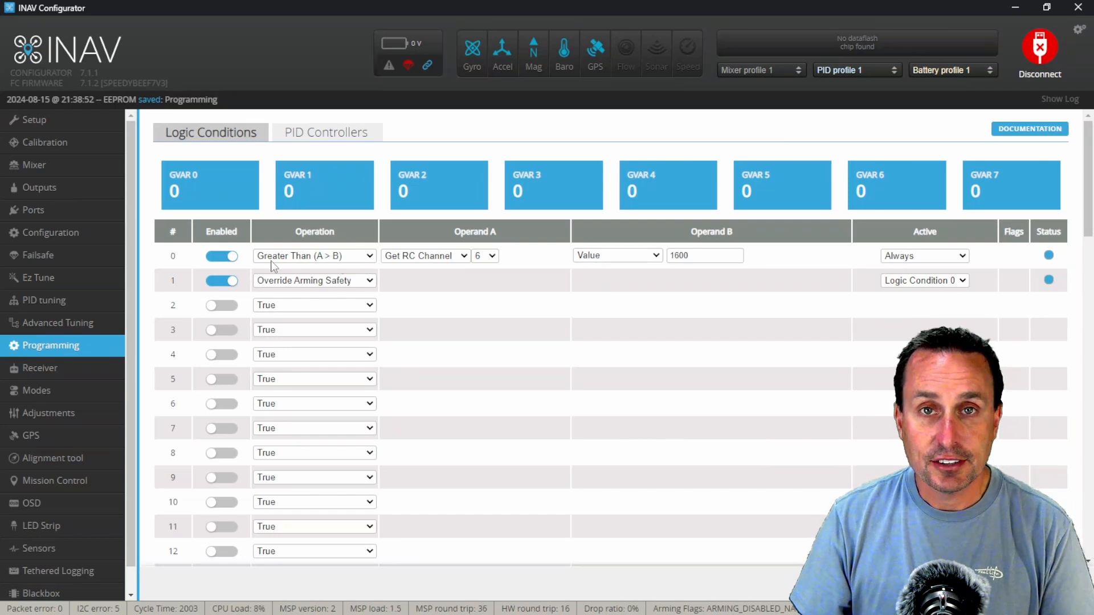
{"action": "mouse_move", "coordinate": [416, 264]}
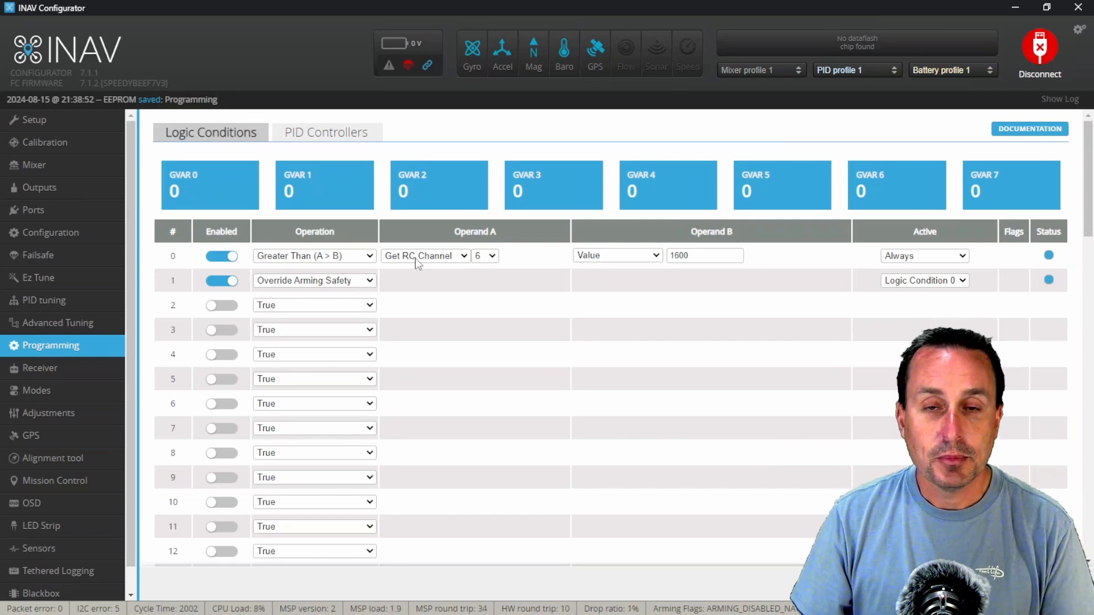
{"action": "mouse_move", "coordinate": [482, 268]}
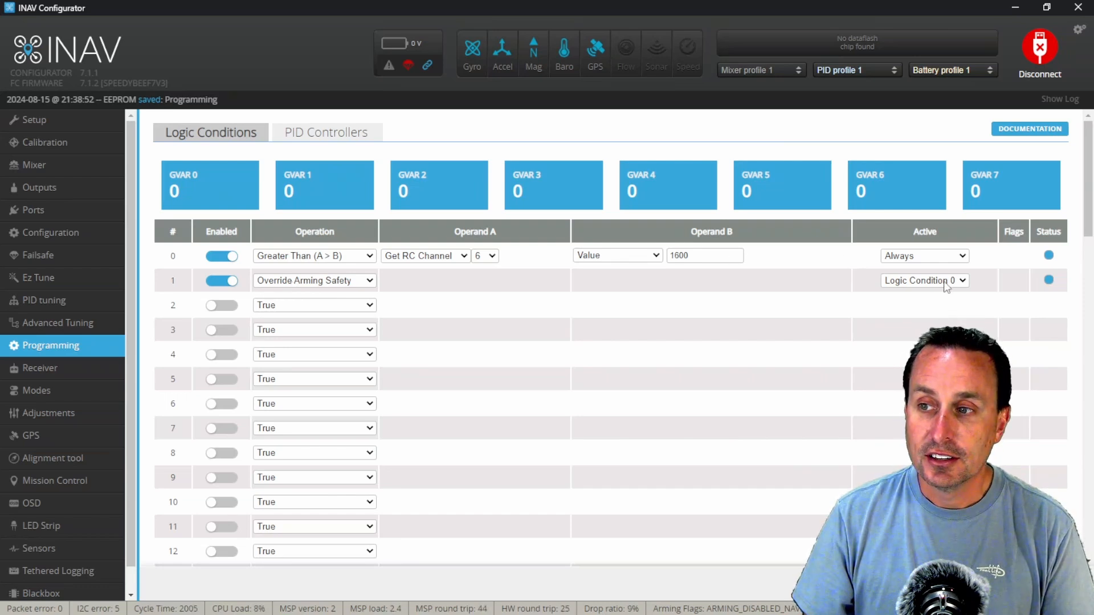
{"action": "mouse_move", "coordinate": [653, 265]}
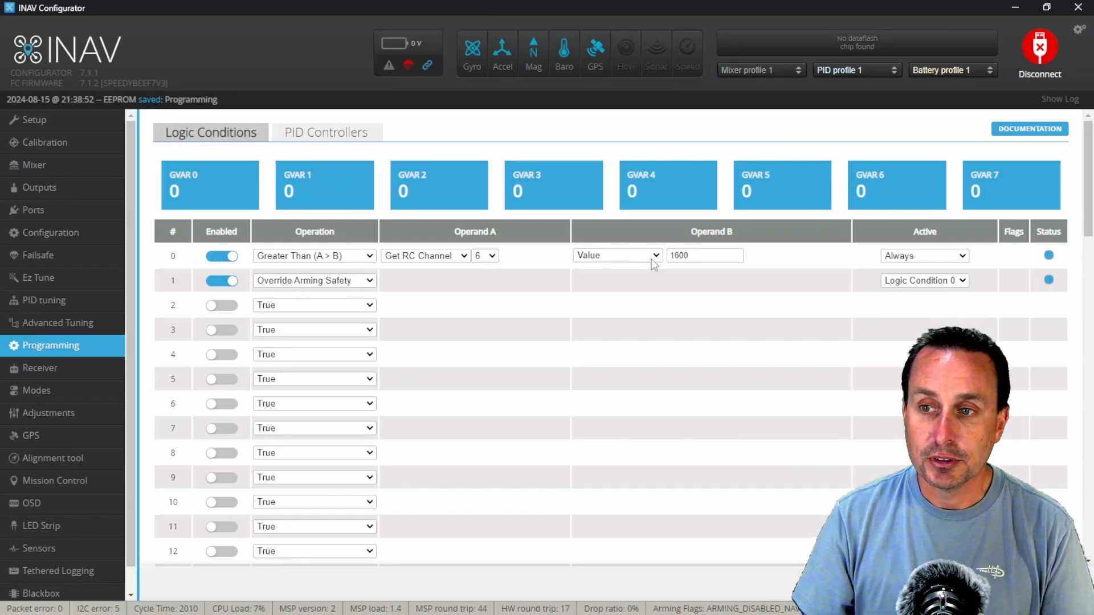
{"action": "mouse_move", "coordinate": [781, 269]}
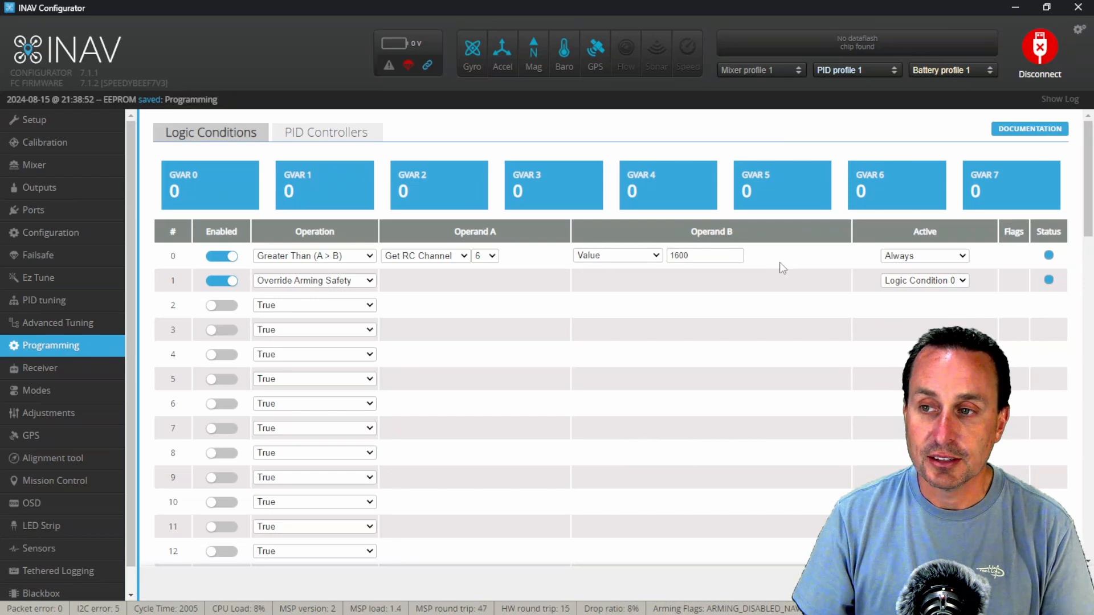